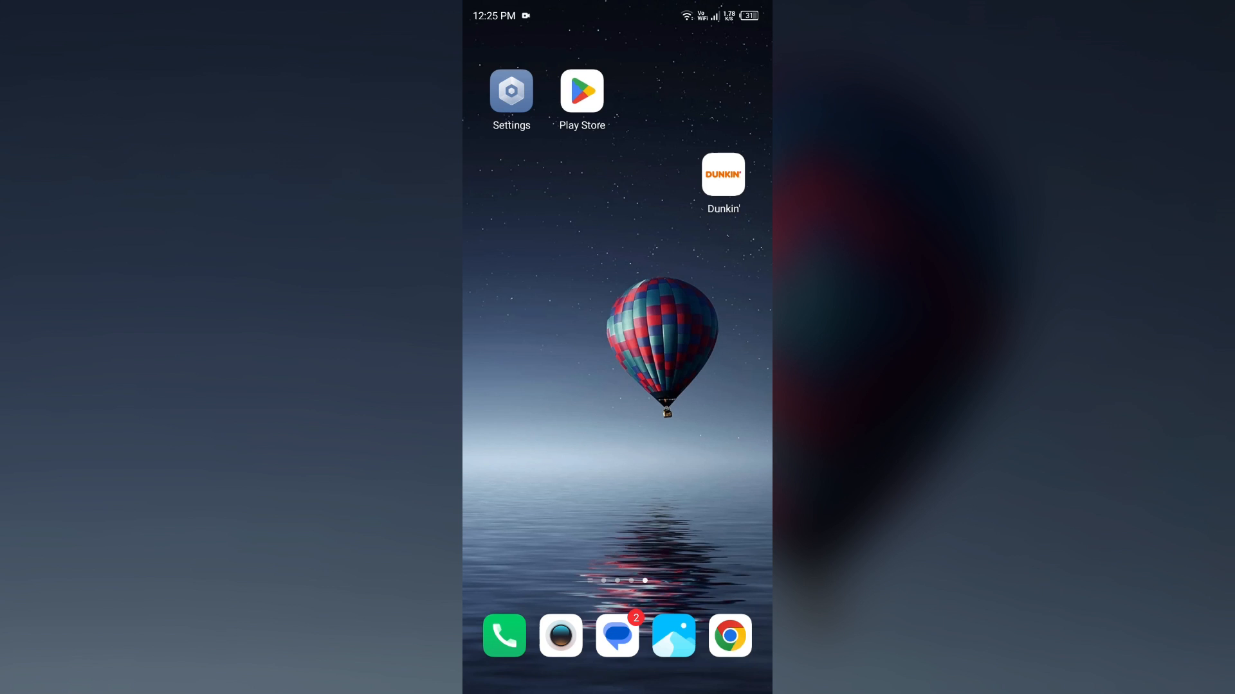
Step: Run an internet speed test in the web browser
{"action": "scroll", "scroll_direction": "down", "scroll_amount": 3}
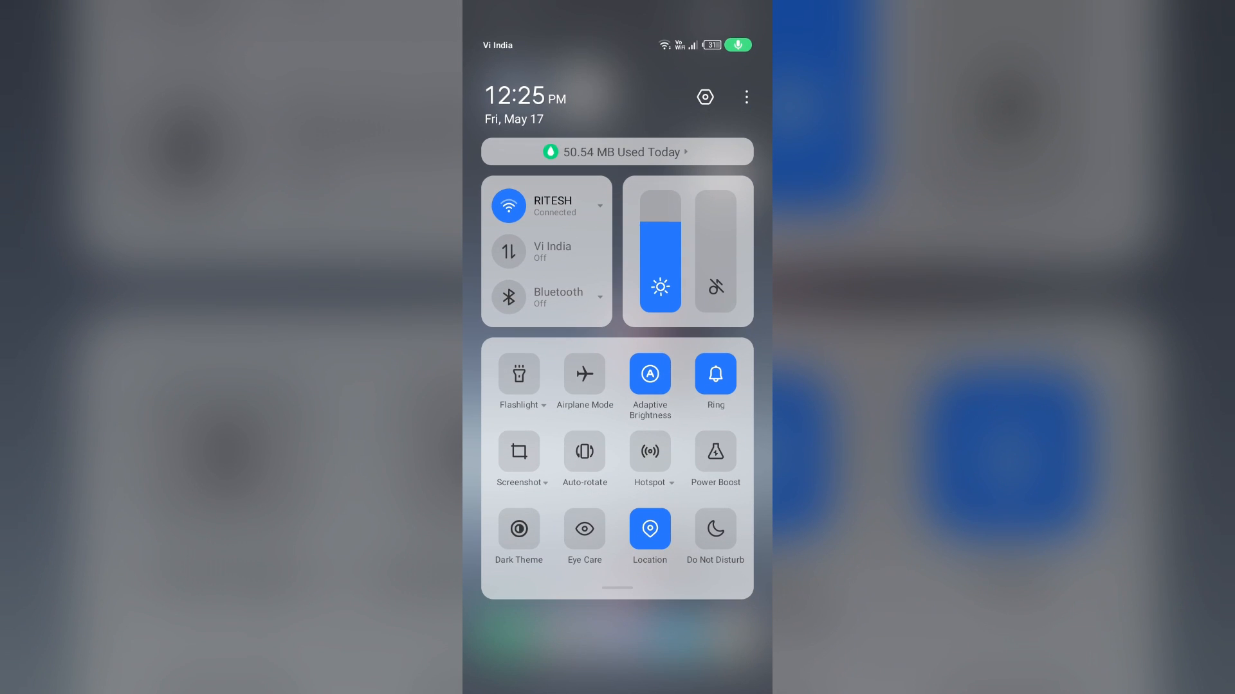
{"action": "left_click", "coordinate": [508, 251]}
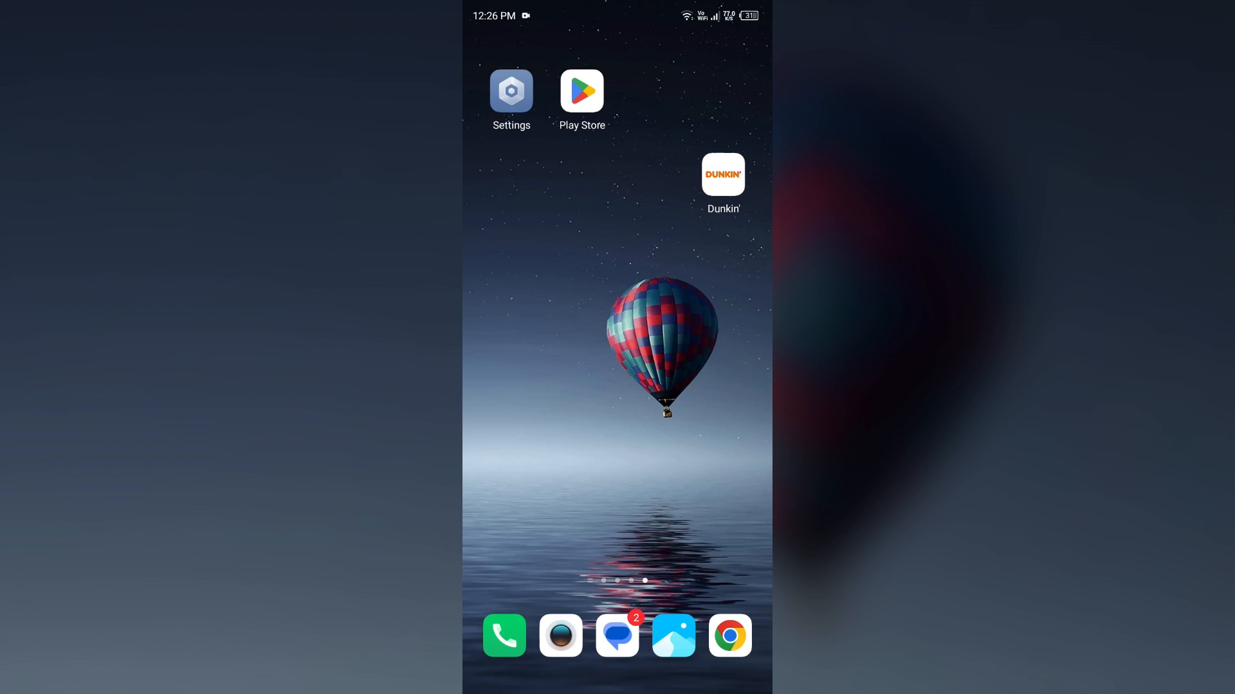
{"action": "left_click", "coordinate": [729, 636]}
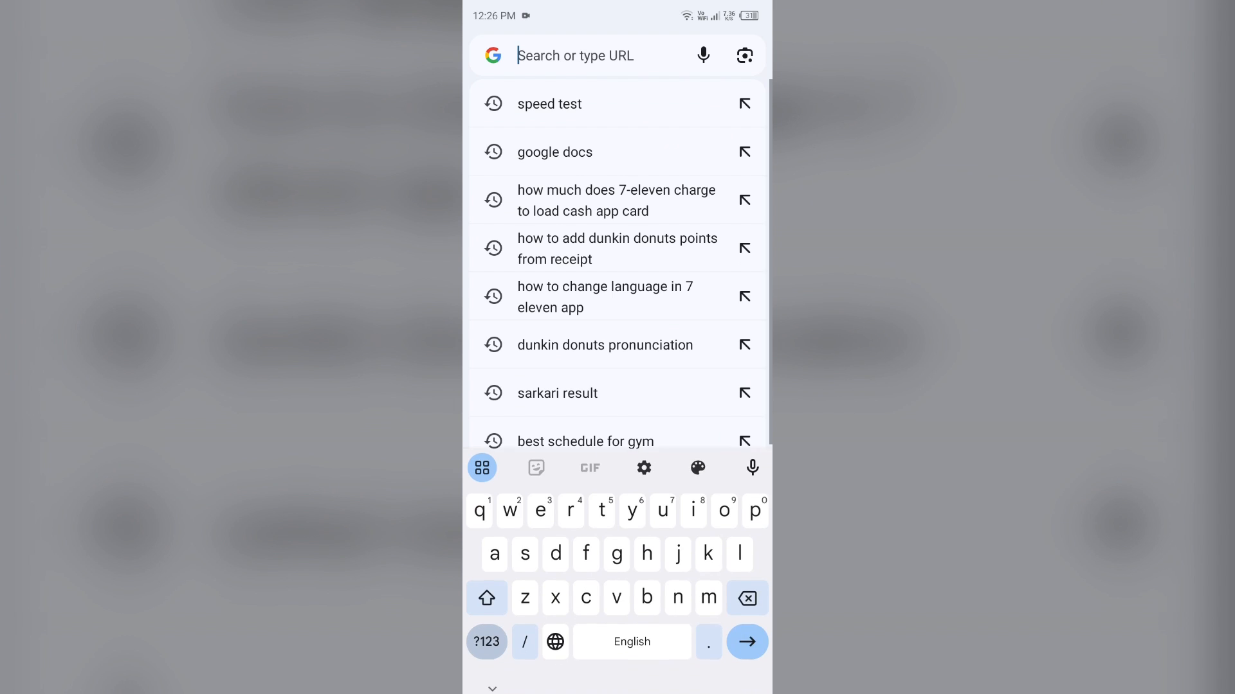
{"action": "left_click", "coordinate": [550, 103]}
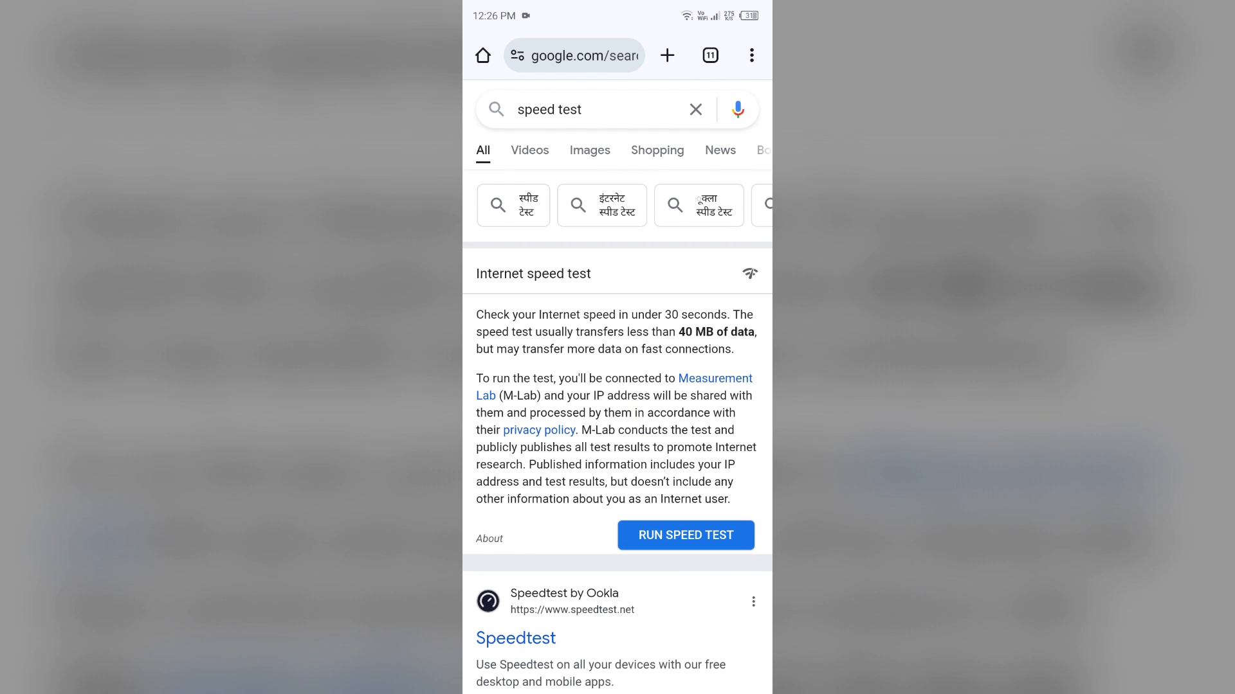
{"action": "left_click", "coordinate": [685, 536]}
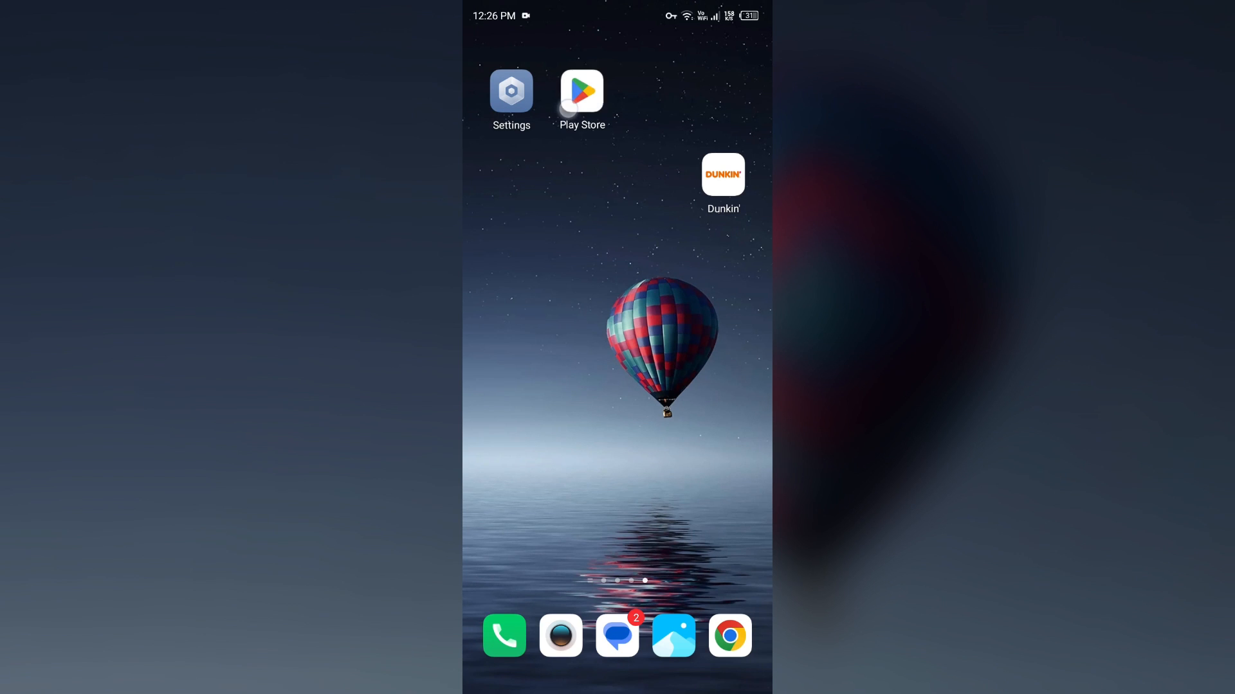
Step: Search the Play Store for Dunkin' and choose the 'dunkin app' suggestion
{"action": "left_click", "coordinate": [581, 91]}
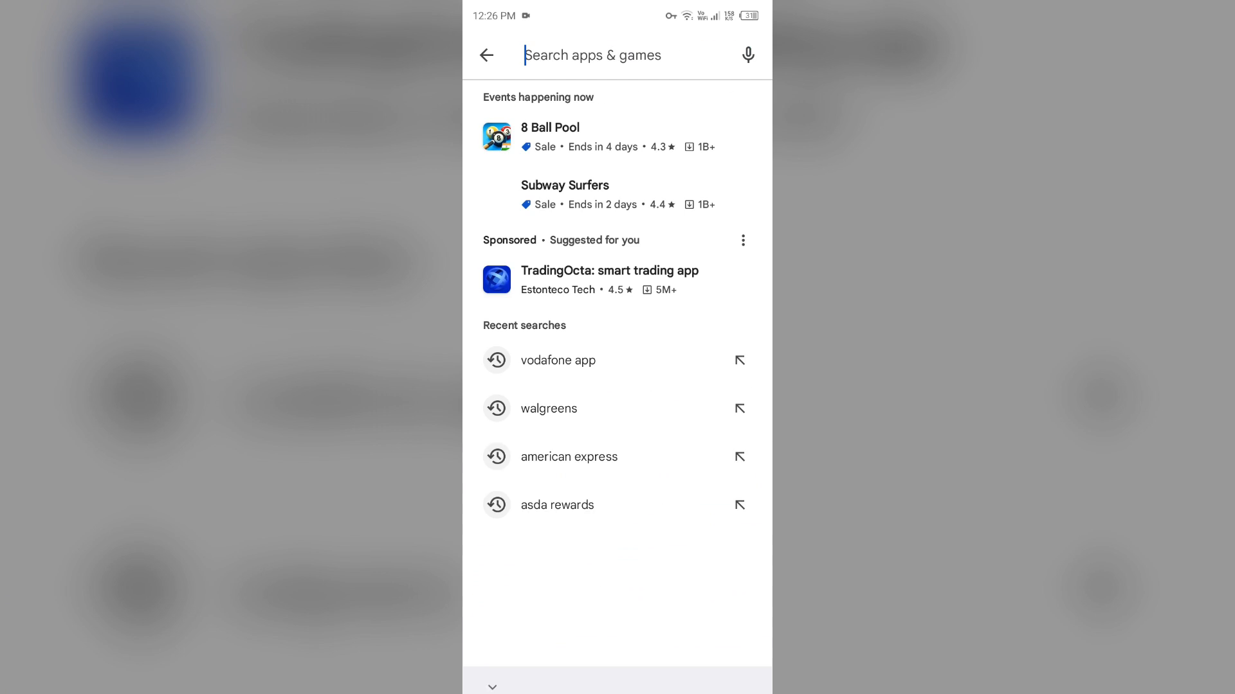
{"action": "type", "text": "du"}
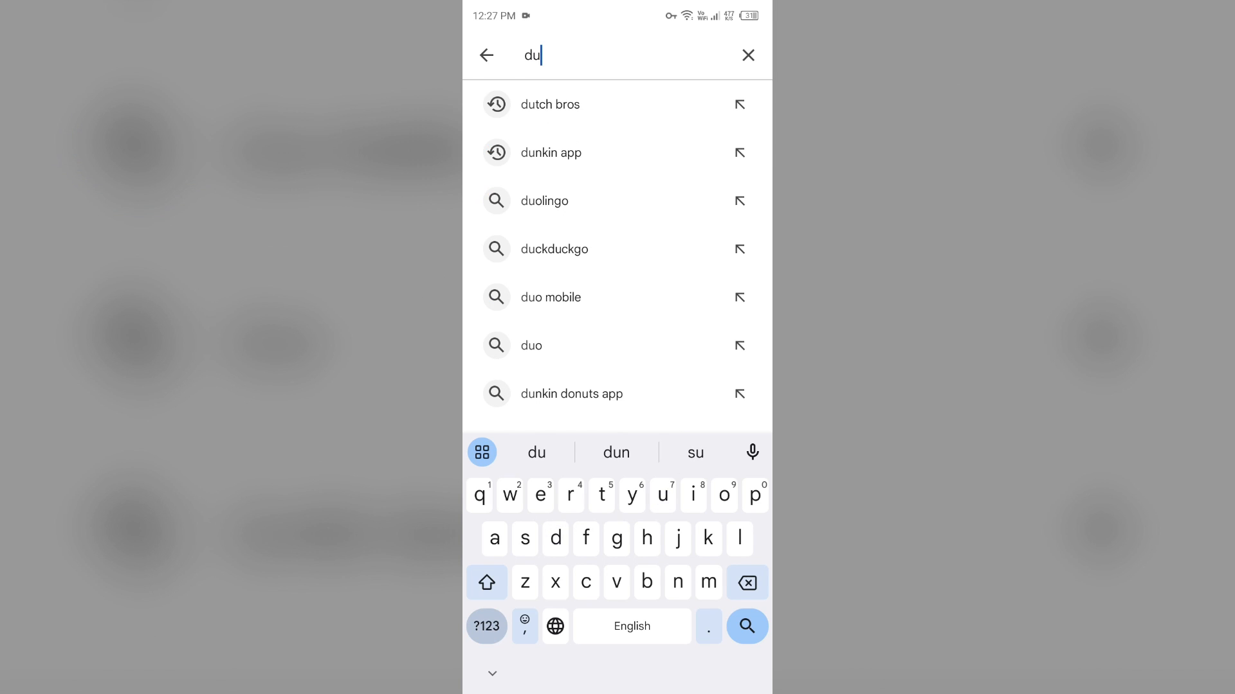
{"action": "type", "text": "n"}
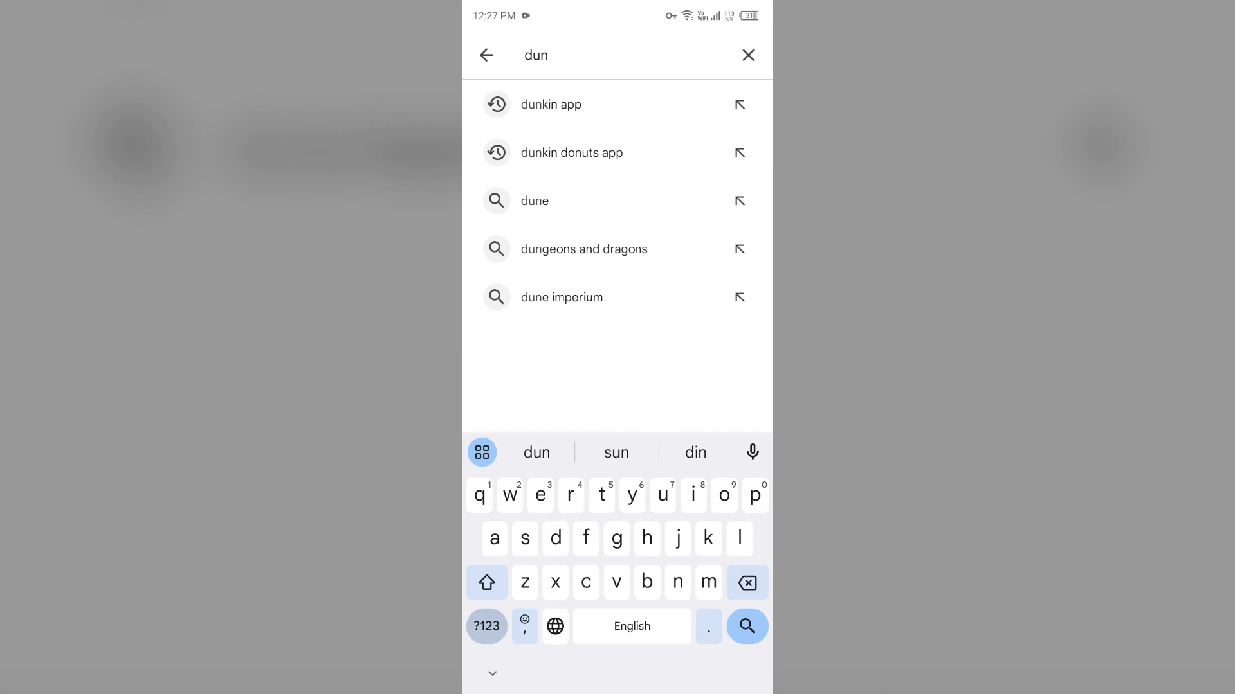
{"action": "left_click", "coordinate": [551, 104]}
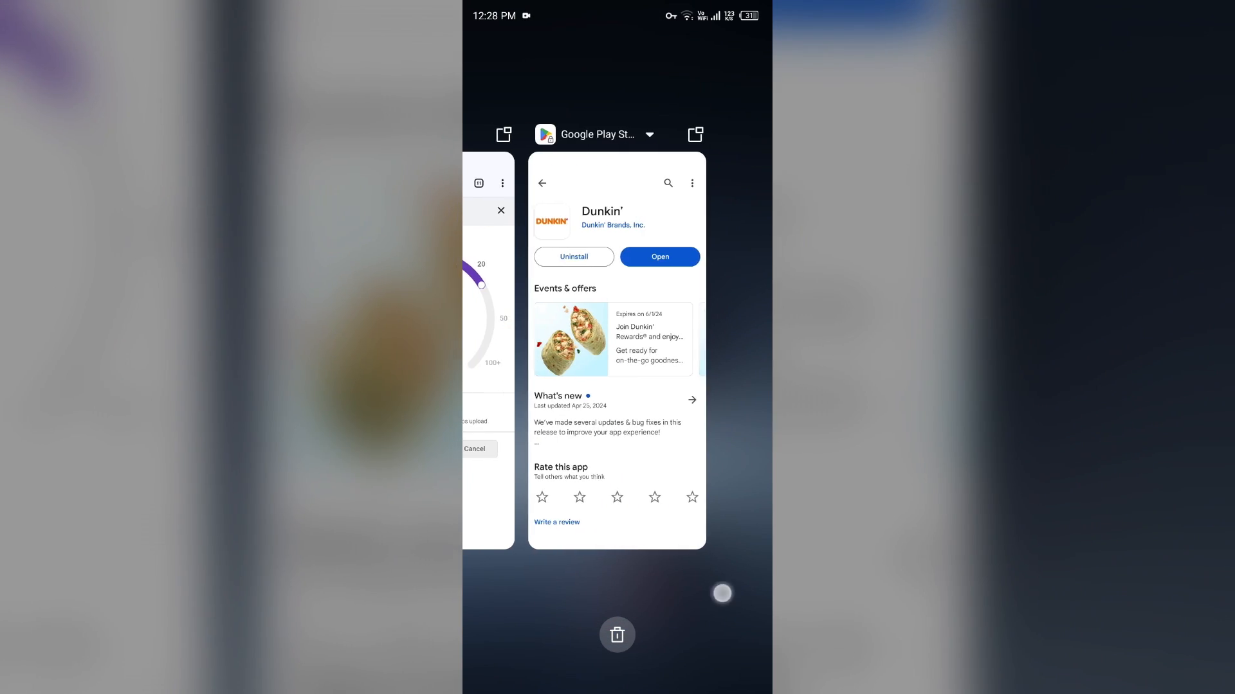
Step: Clear all apps from the Recents screen, closing the Dunkin' store page
{"action": "key", "text": "Home"}
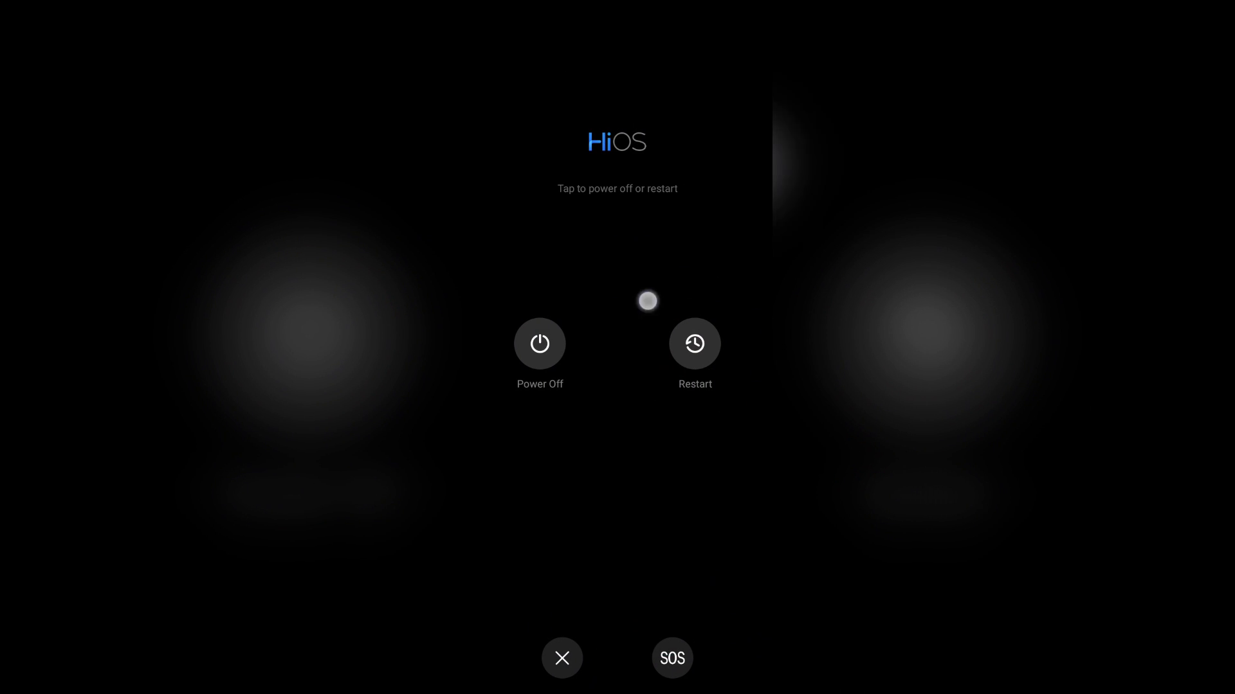
Step: Choose Restart in the power menu to reboot the phone
{"action": "left_click", "coordinate": [561, 657]}
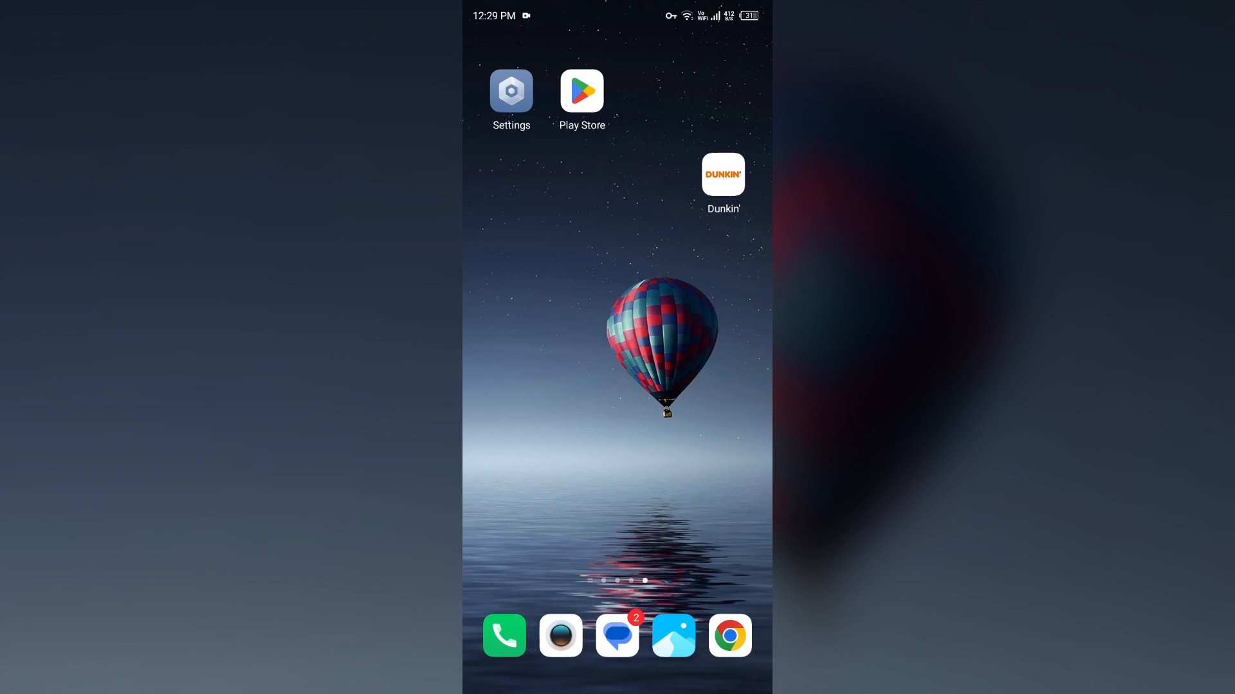
{"action": "left_click", "coordinate": [510, 89]}
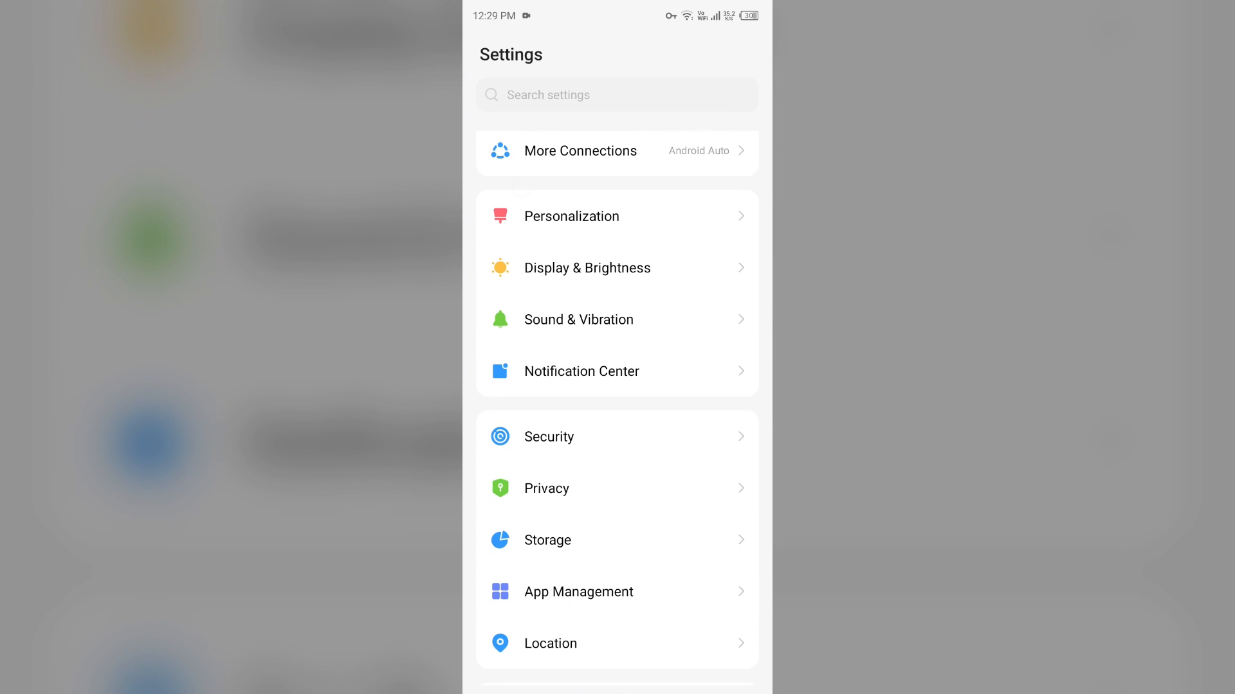
Step: Find Dunkin' in the App List and clear its cache under Storage & cache
{"action": "left_click", "coordinate": [578, 592]}
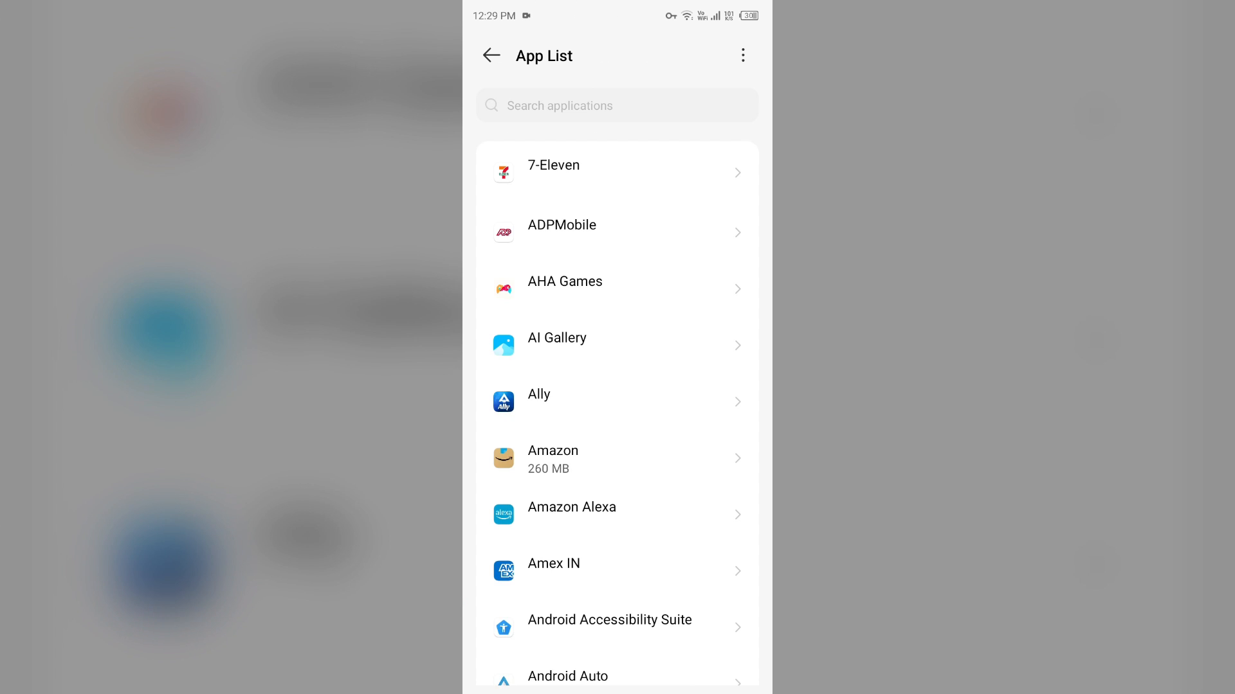
{"action": "scroll", "scroll_direction": "down", "scroll_amount": 3}
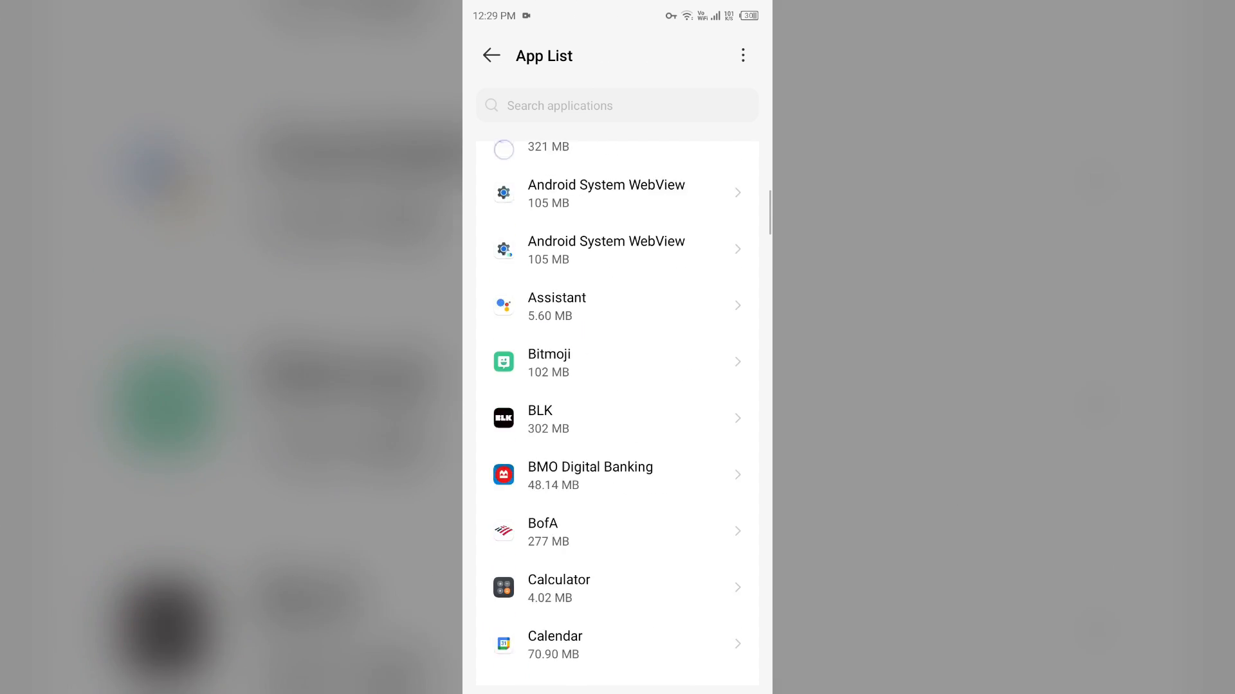
{"action": "scroll", "scroll_direction": "down", "scroll_amount": 3}
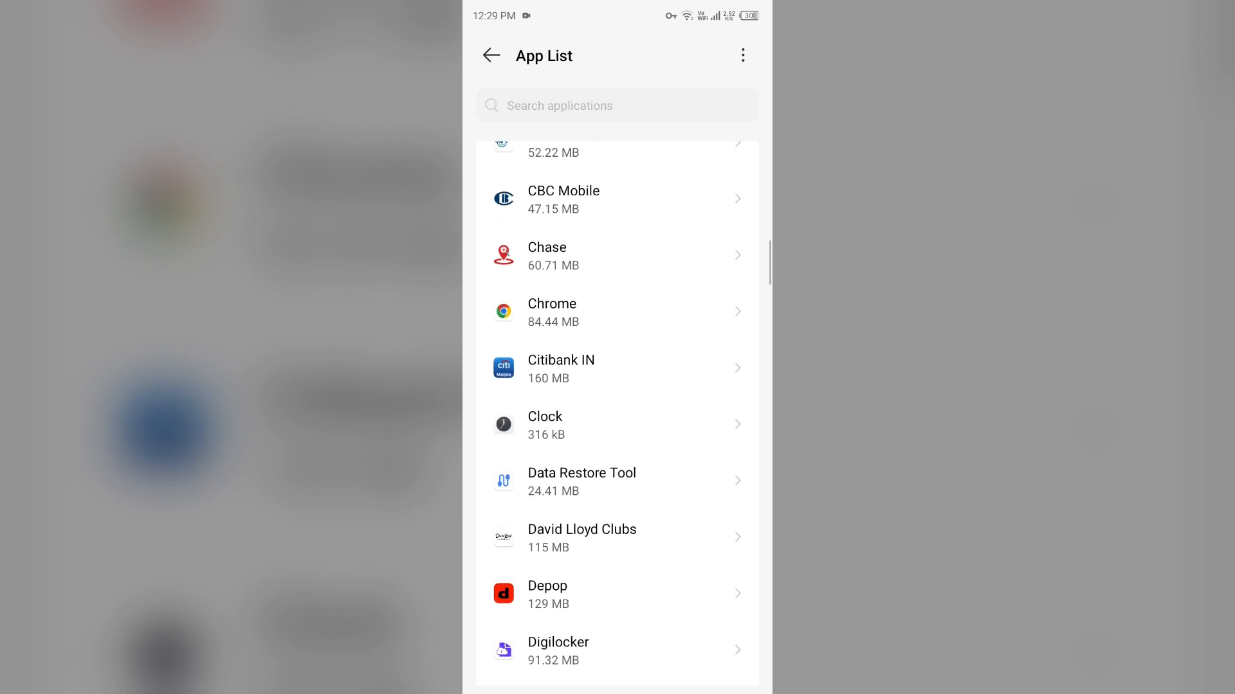
{"action": "scroll", "scroll_direction": "down", "scroll_amount": 3}
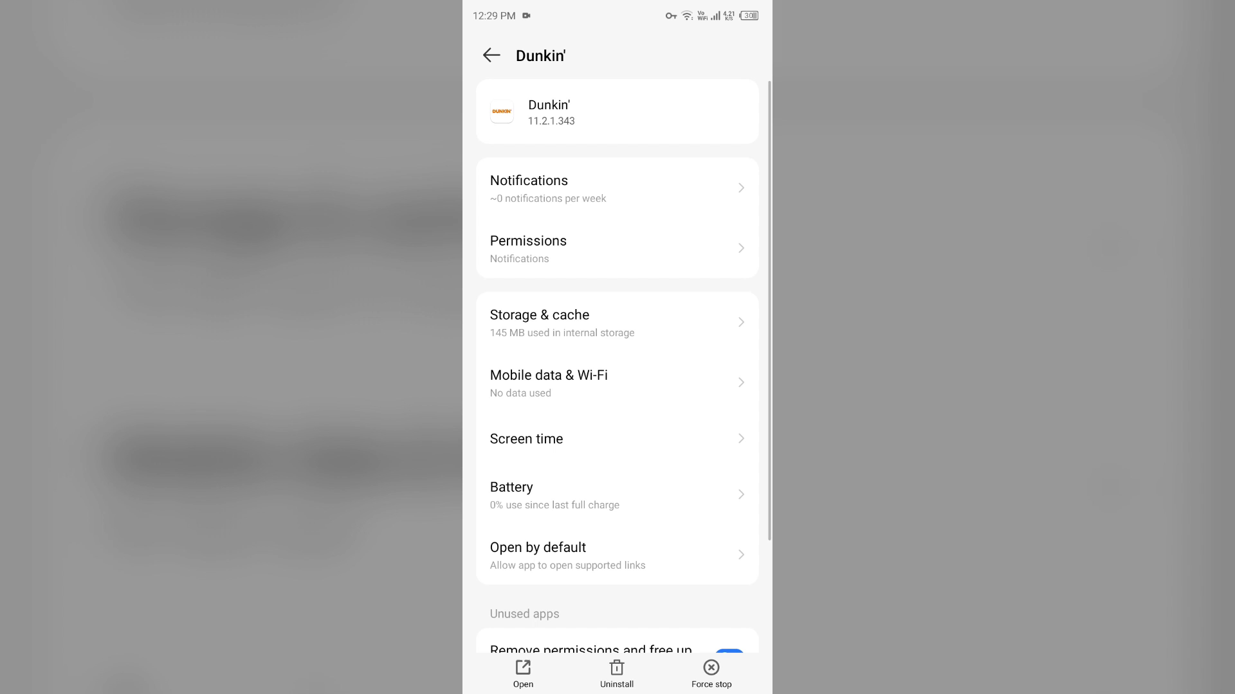
{"action": "left_click", "coordinate": [618, 323]}
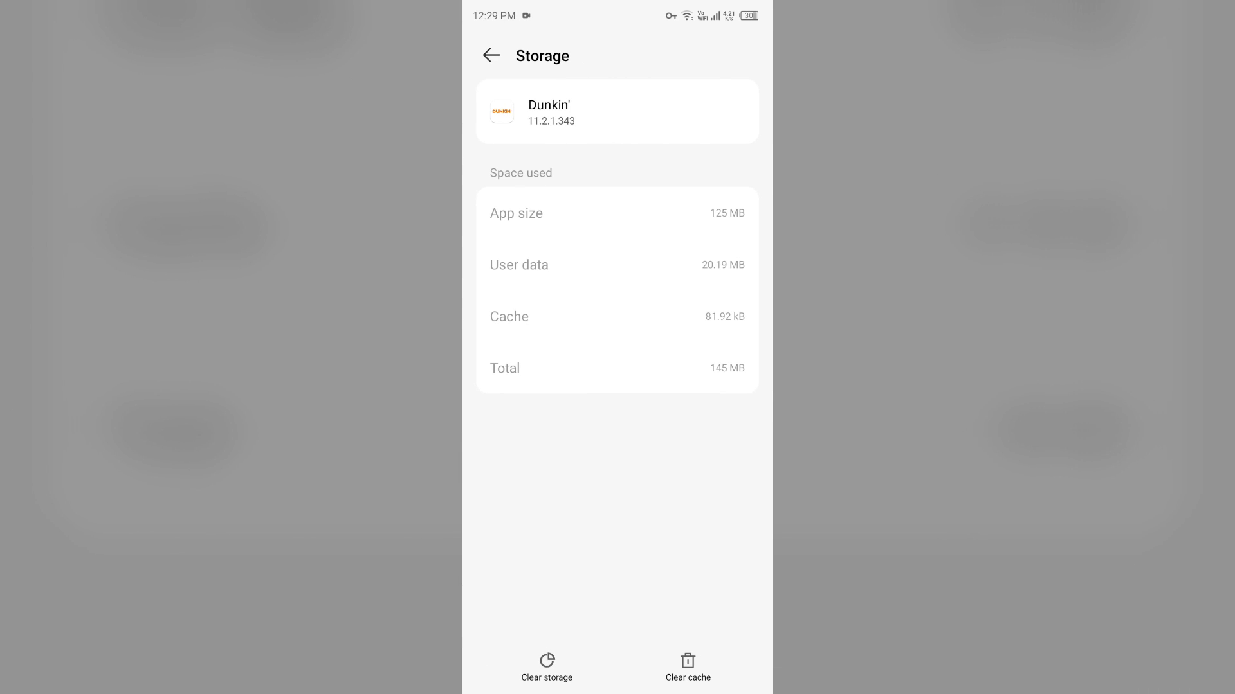
{"action": "left_click", "coordinate": [687, 667]}
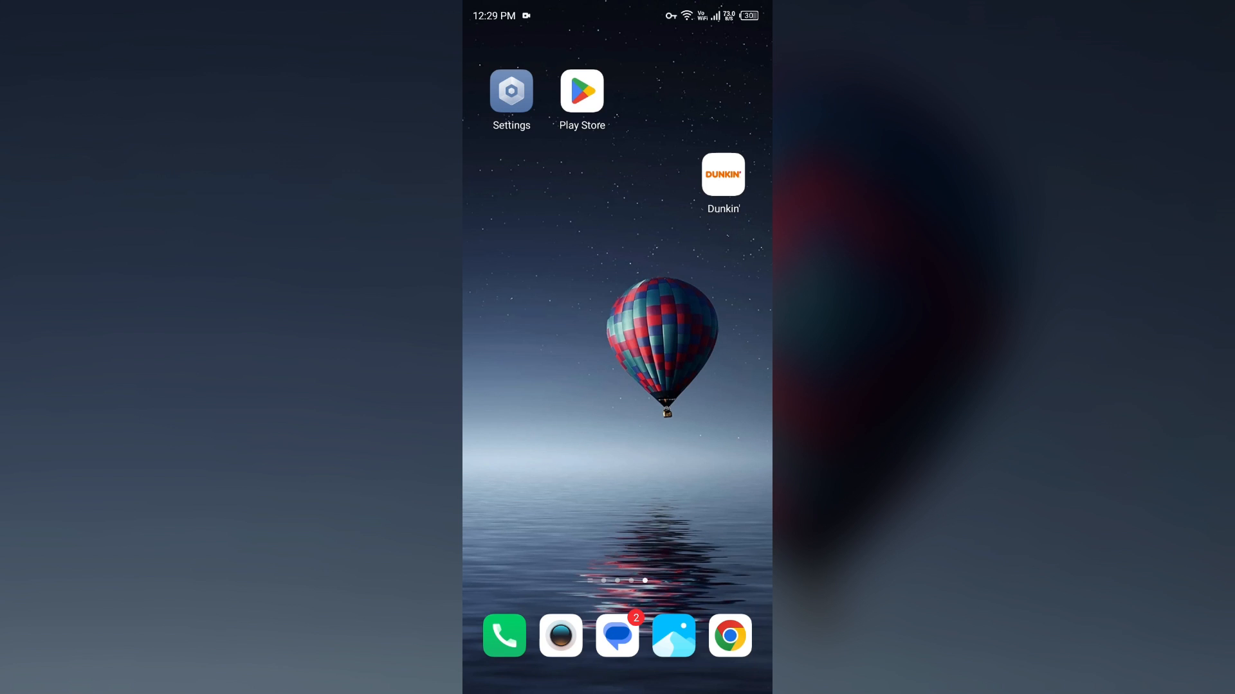
Step: On the Dunkin' Play Store listing, uninstall the app and then tap Install
{"action": "left_click", "coordinate": [722, 175]}
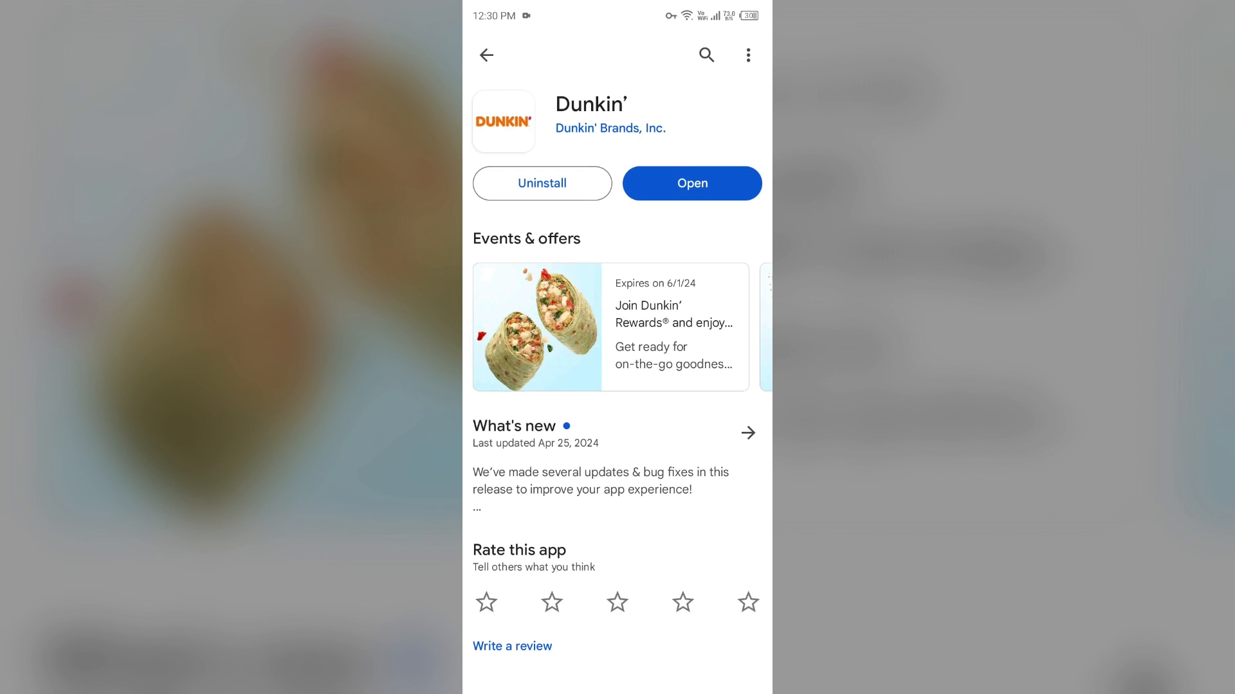
{"action": "left_click", "coordinate": [541, 183]}
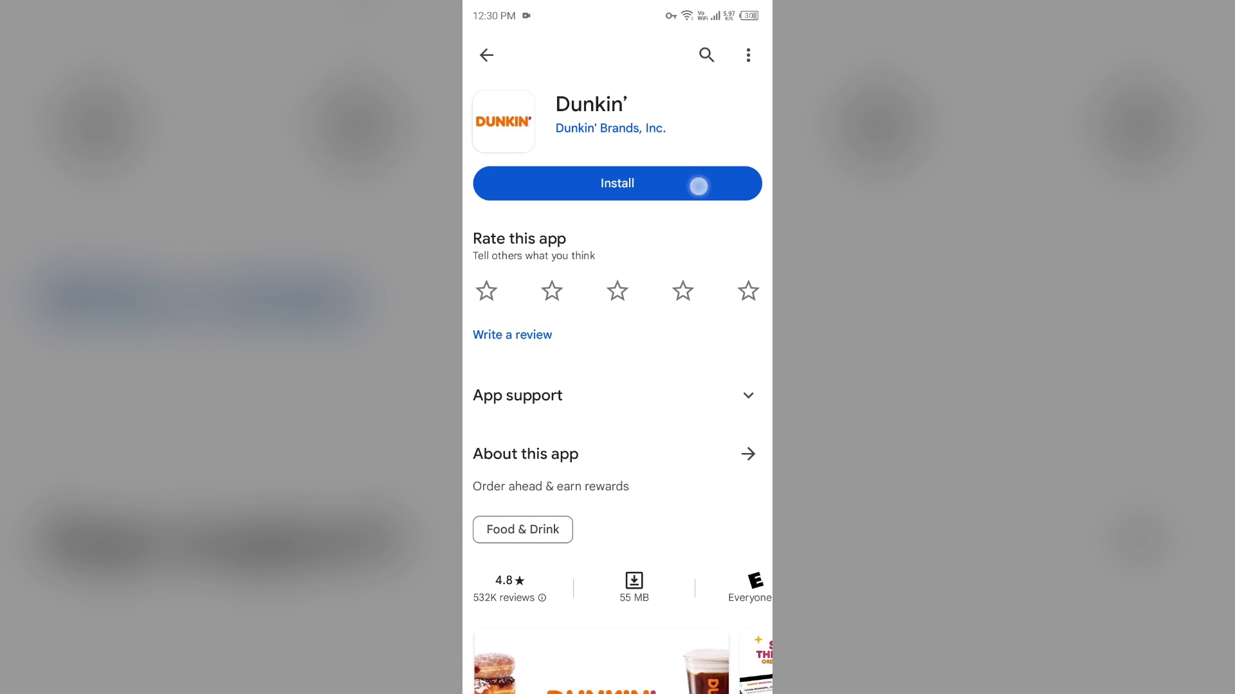
{"action": "left_click", "coordinate": [617, 182]}
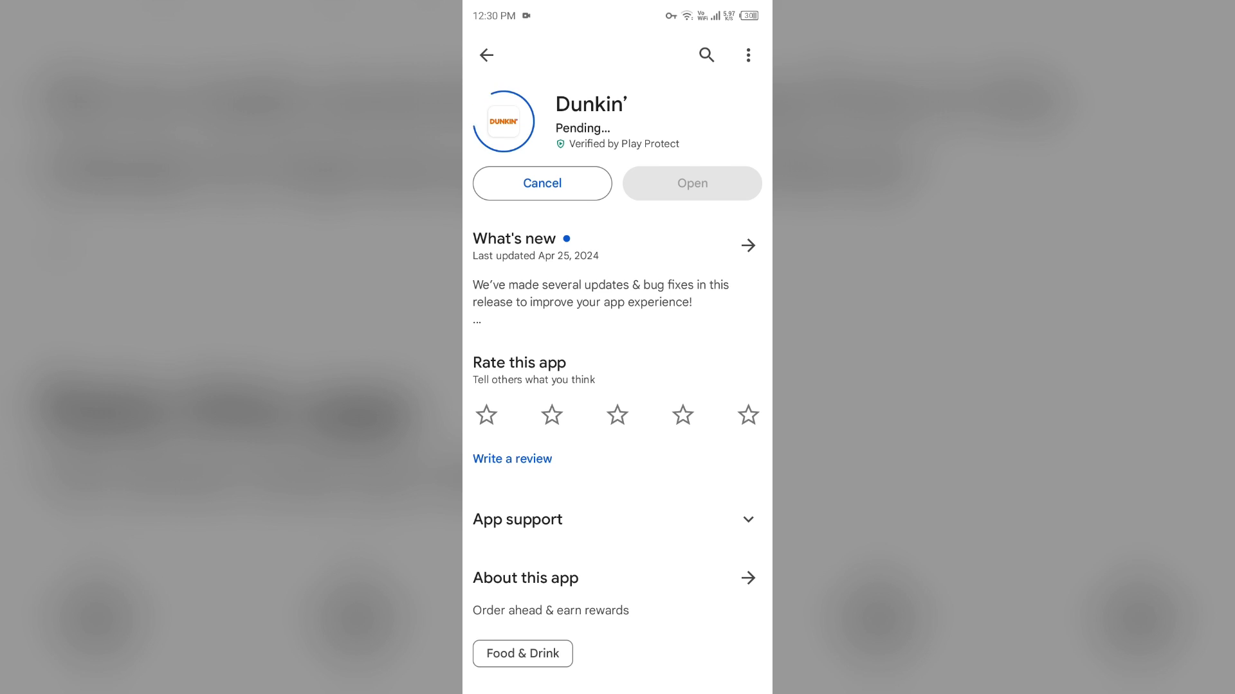